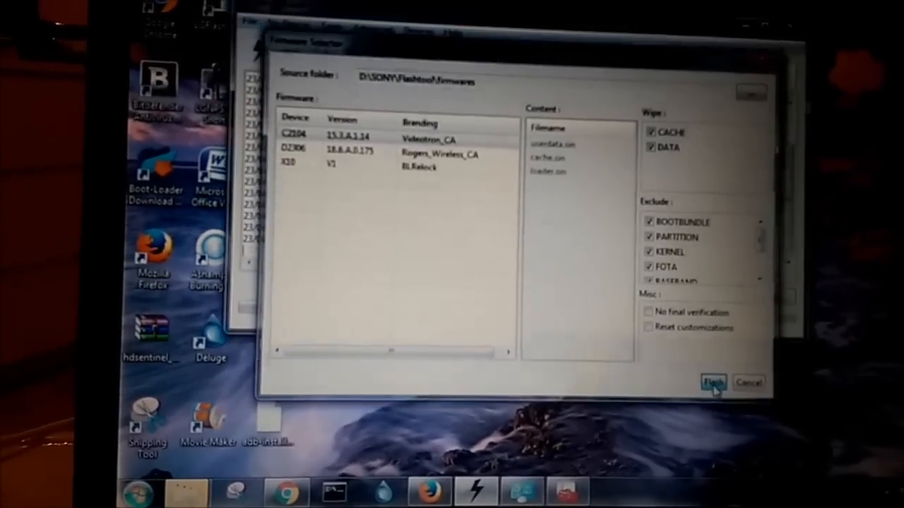
Begin flashing the selected firmware with CACHE and DATA wipe, awaiting the phone in flash mode
{"action": "left_click", "coordinate": [712, 381]}
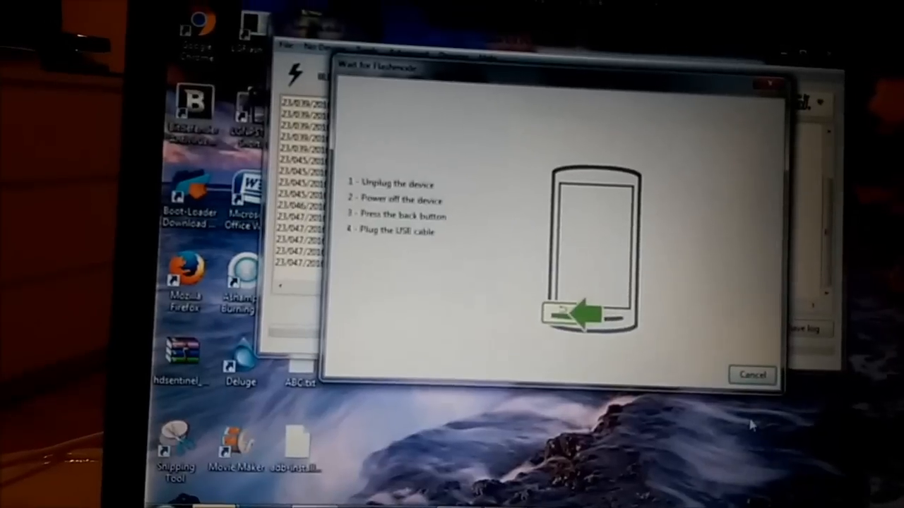